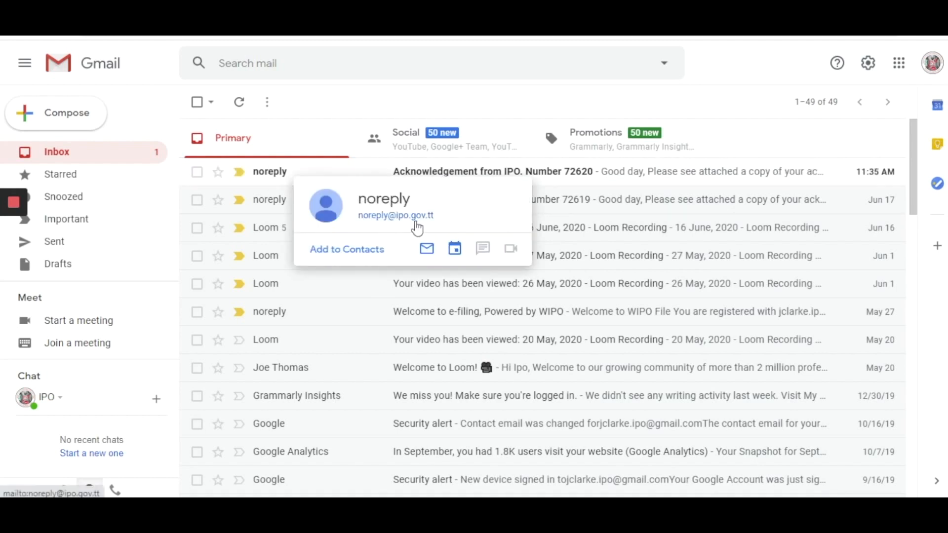
mouse_move(573, 172)
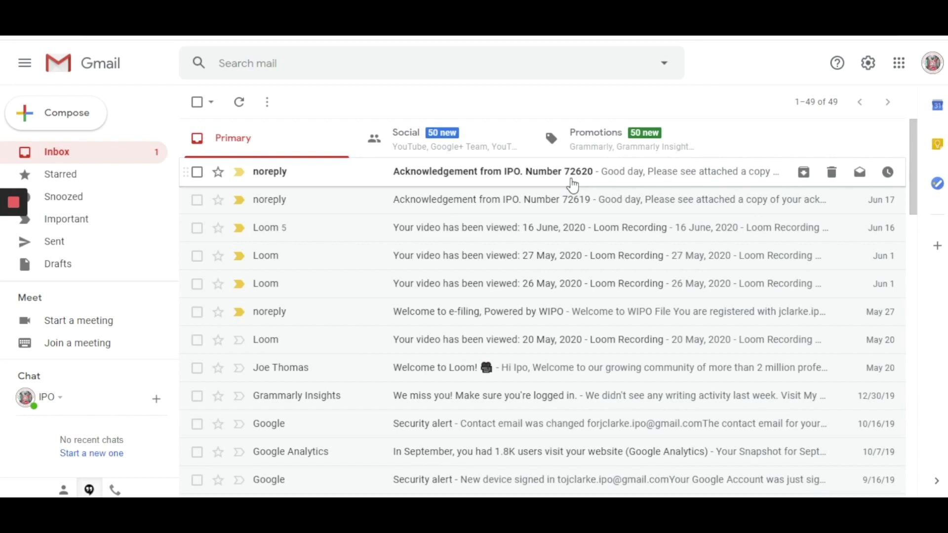
mouse_move(570, 185)
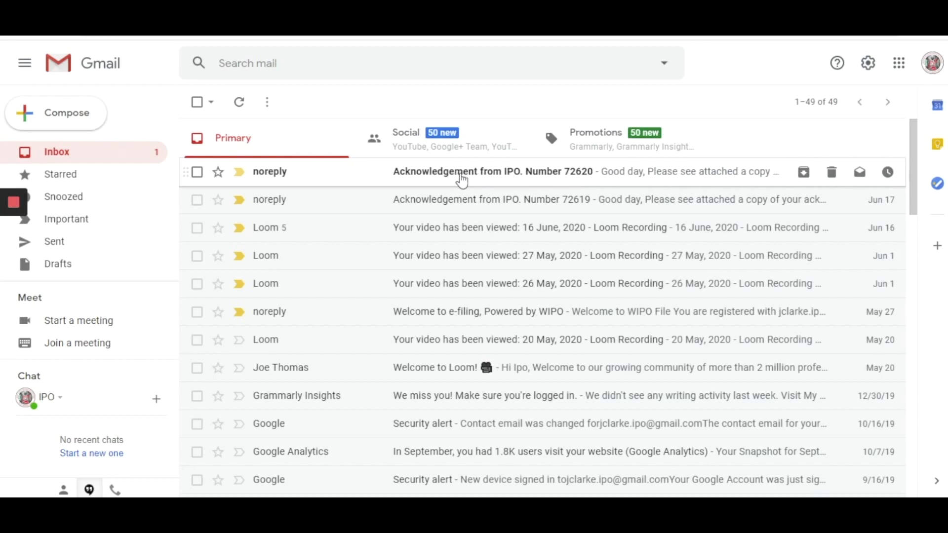
mouse_move(517, 177)
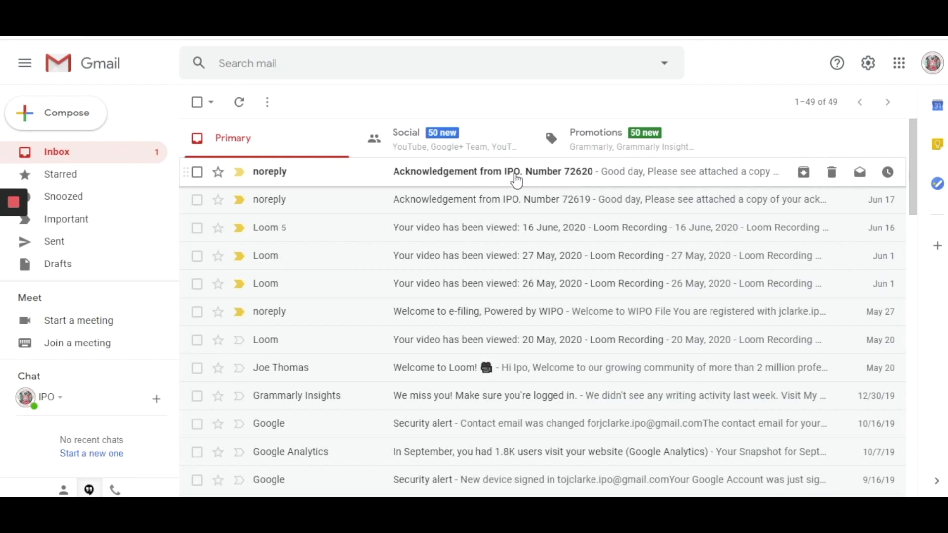
mouse_move(584, 184)
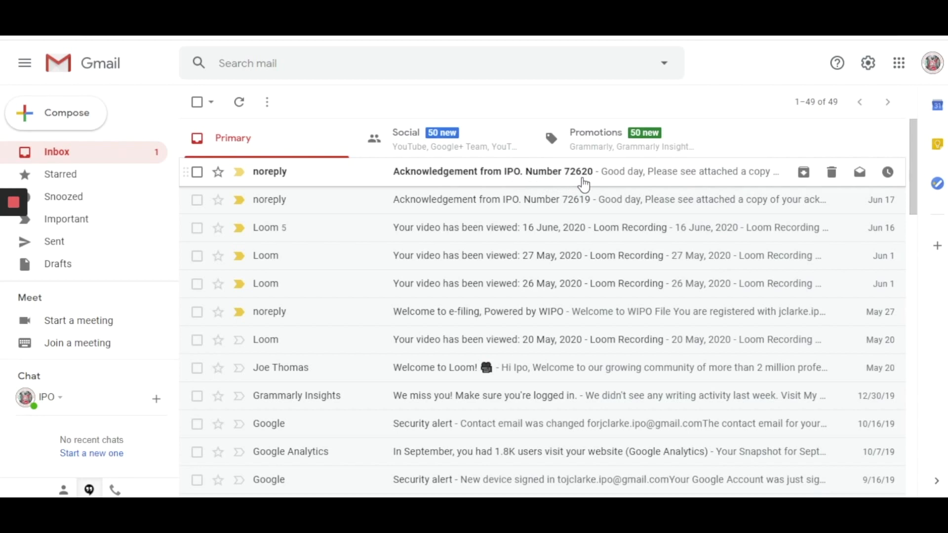
mouse_move(574, 184)
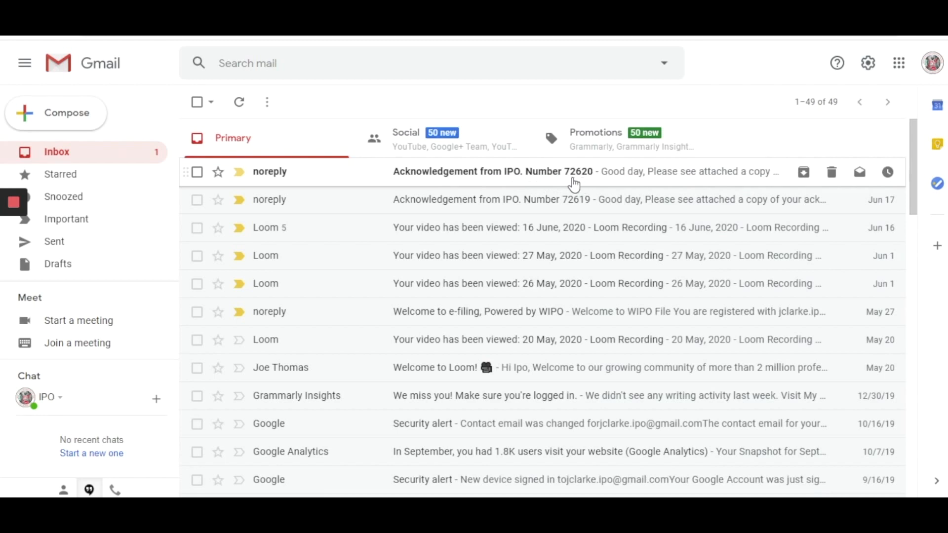
Highlight the convenience-fee note in the 72620 acknowledgement email and reveal the attached 72620.pdf receipt.
left_click(490, 171)
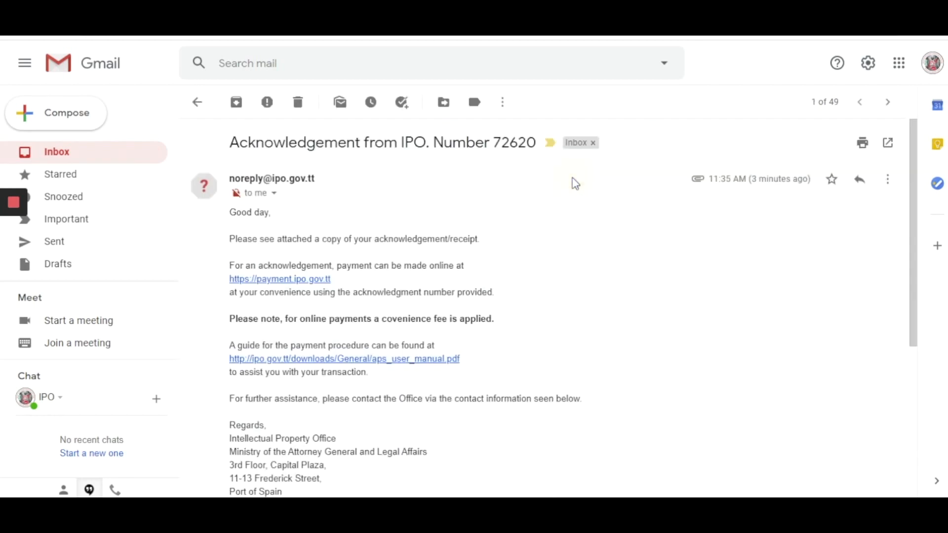
mouse_move(364, 230)
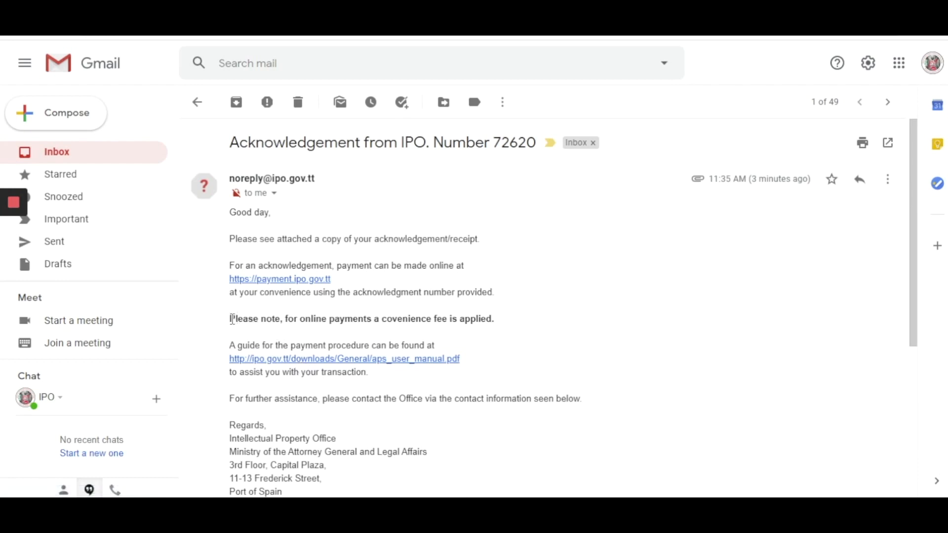
left_click_drag(229, 318, 493, 319)
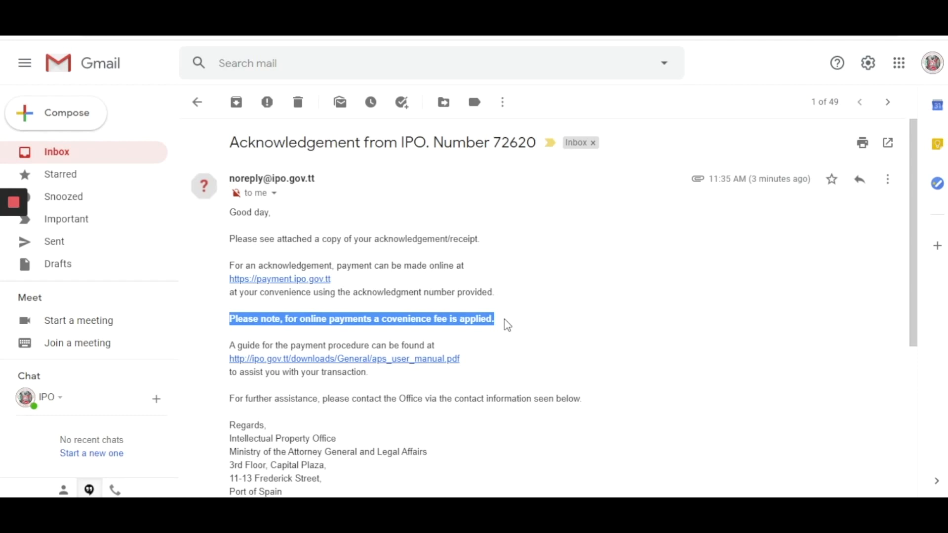
mouse_move(911, 243)
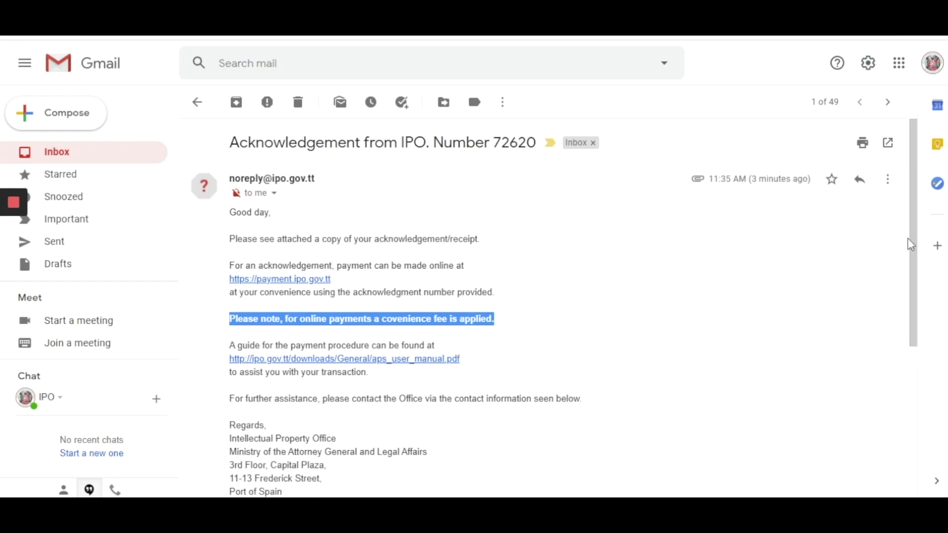
scroll("down", 3)
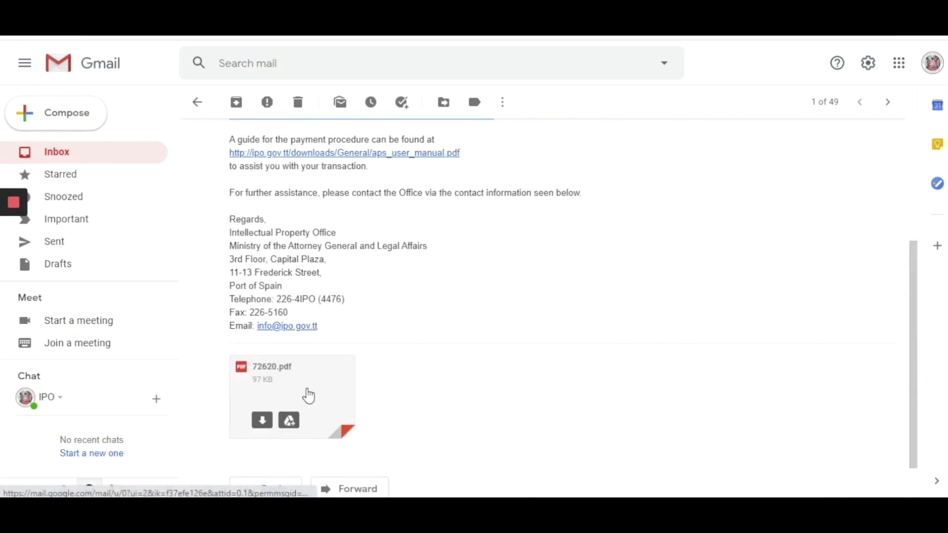
left_click(292, 393)
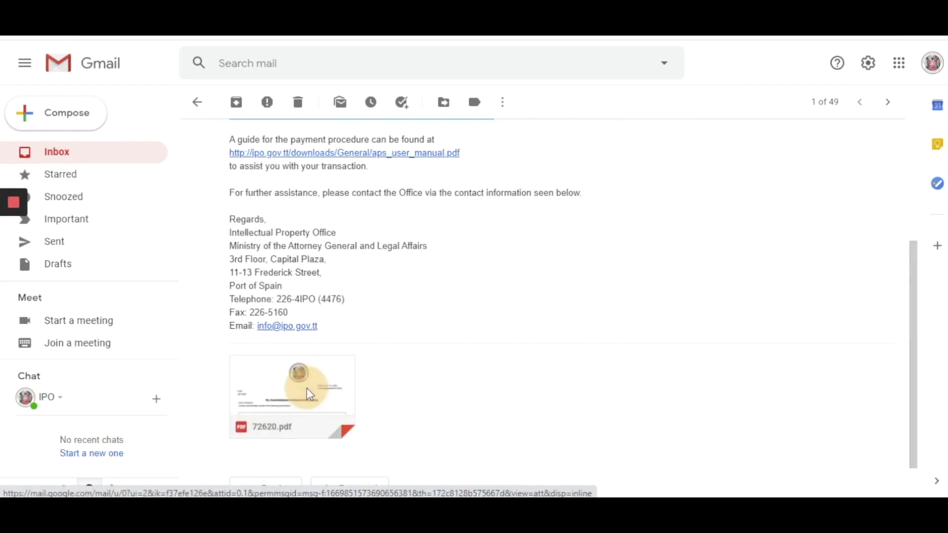
left_click(292, 393)
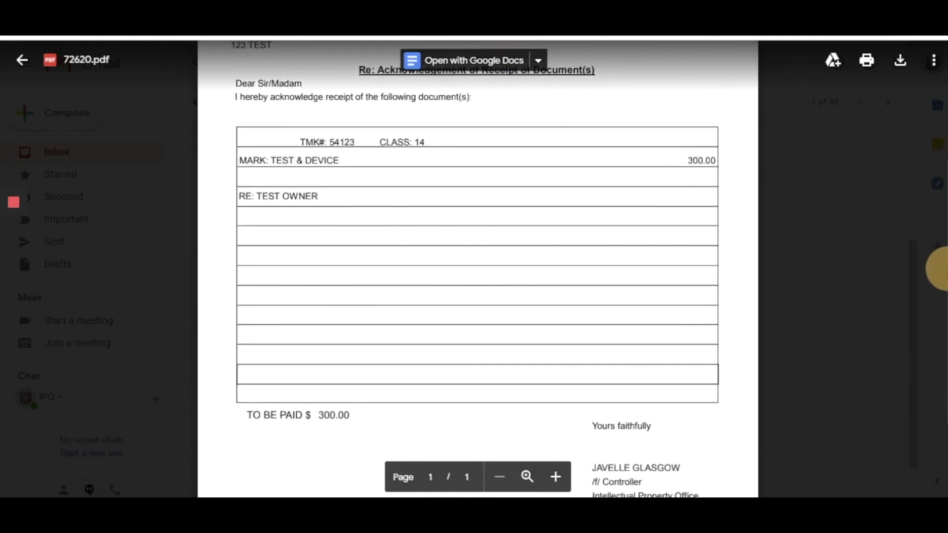
scroll("down", 3)
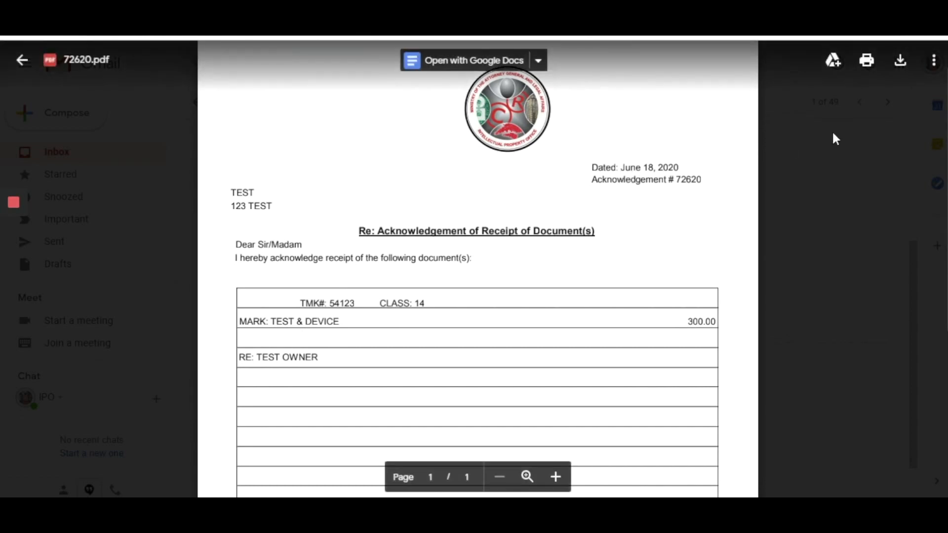
left_click(22, 60)
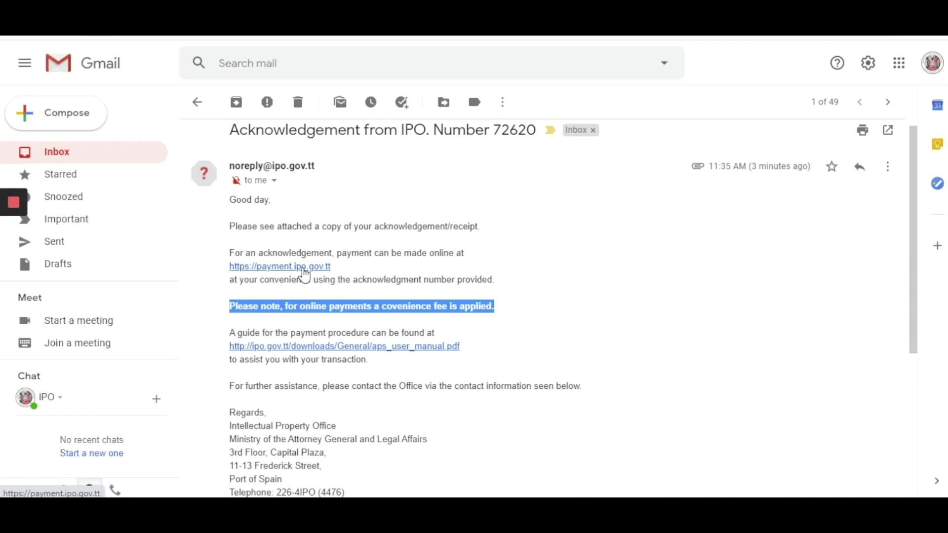
left_click(278, 266)
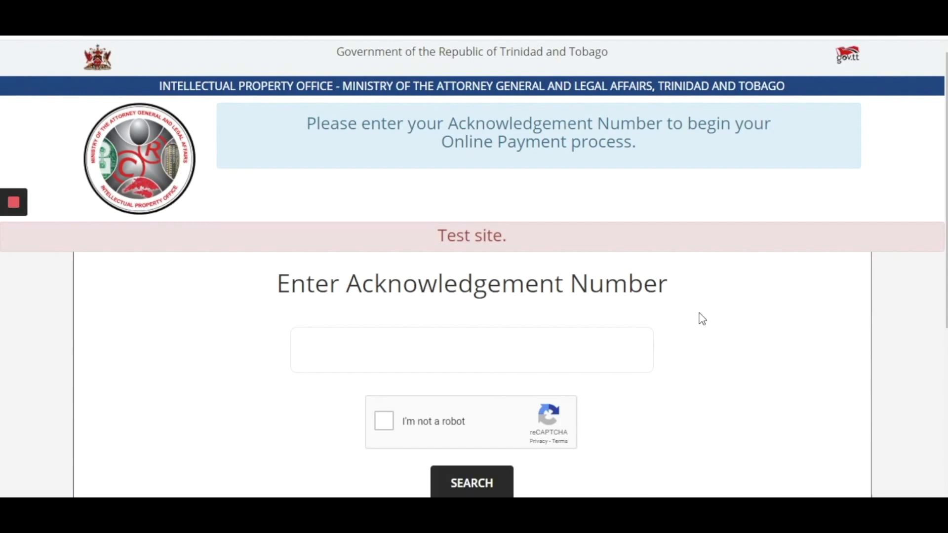
left_click(472, 349)
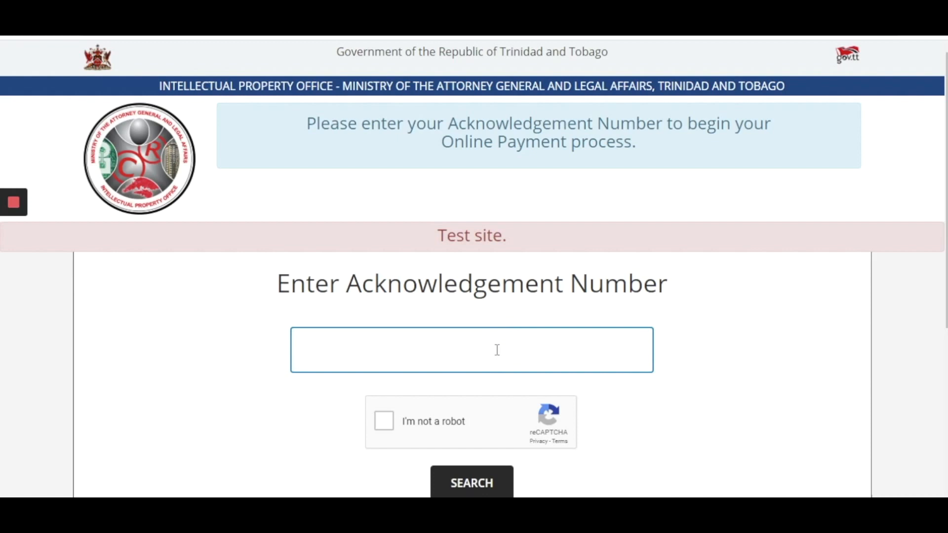
type("7")
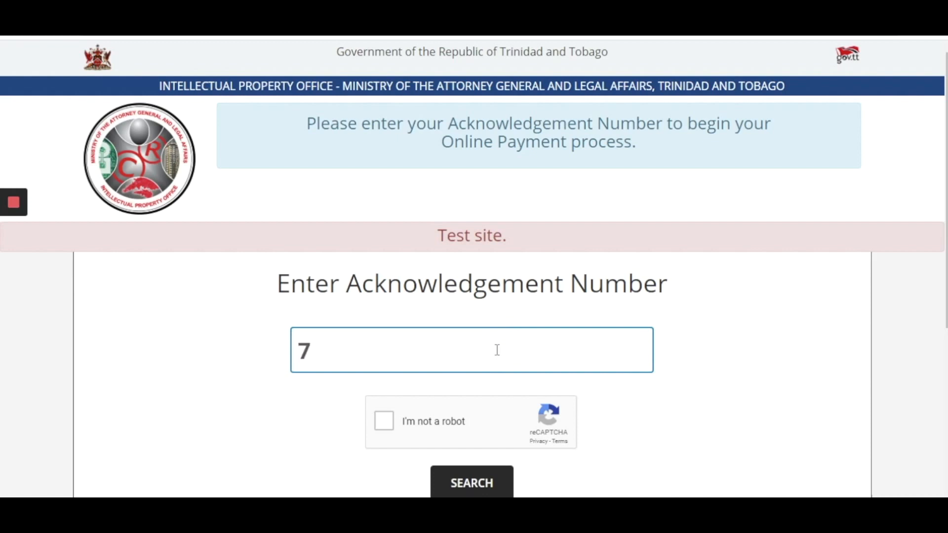
type("26")
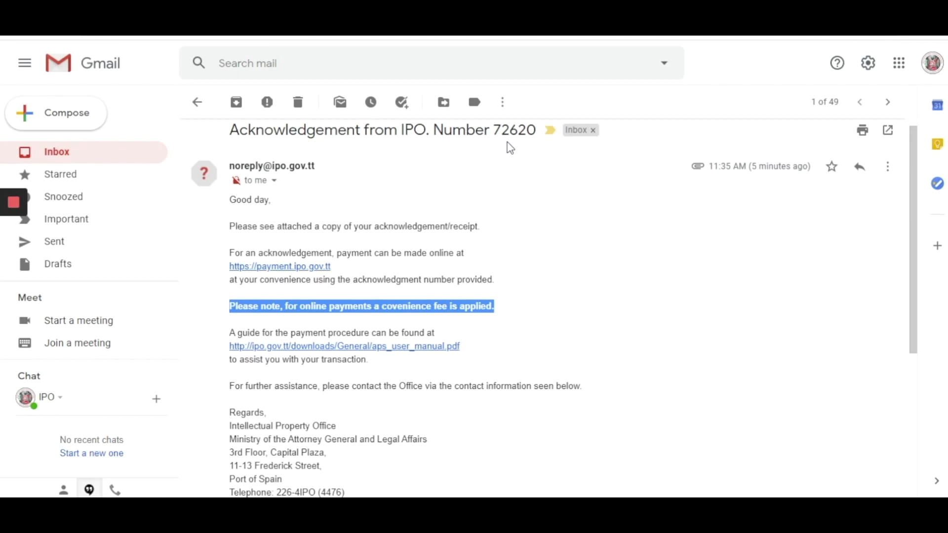
mouse_move(899, 237)
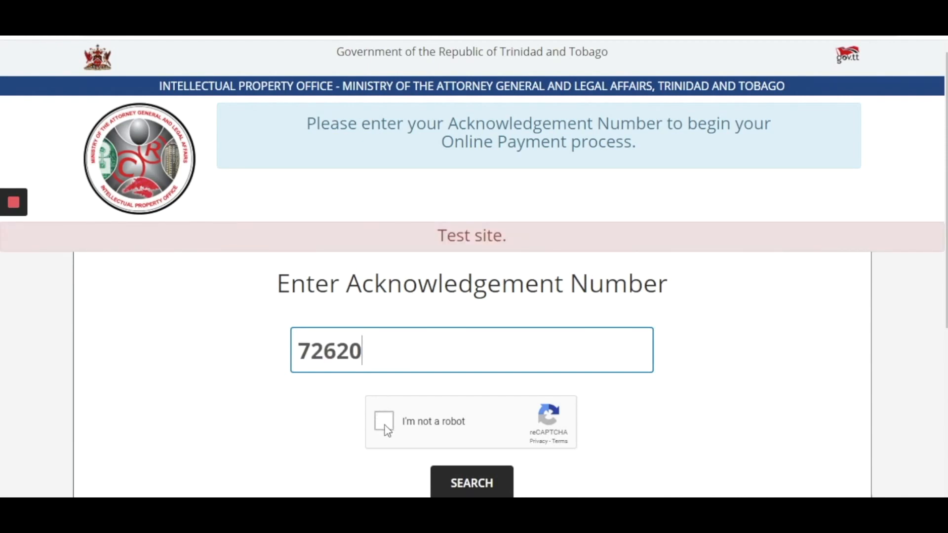
Tick the 'I'm not a robot' reCAPTCHA so the number can be searched.
left_click(384, 421)
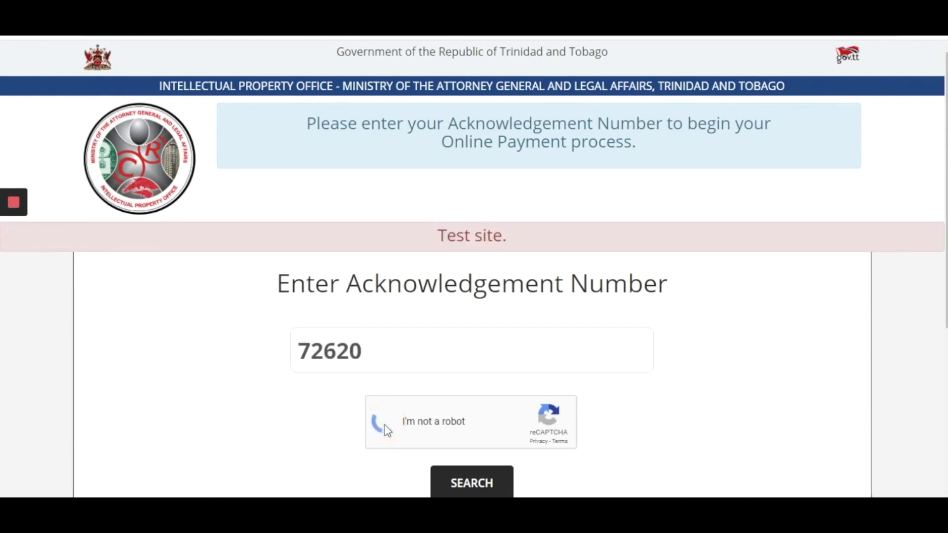
left_click(386, 421)
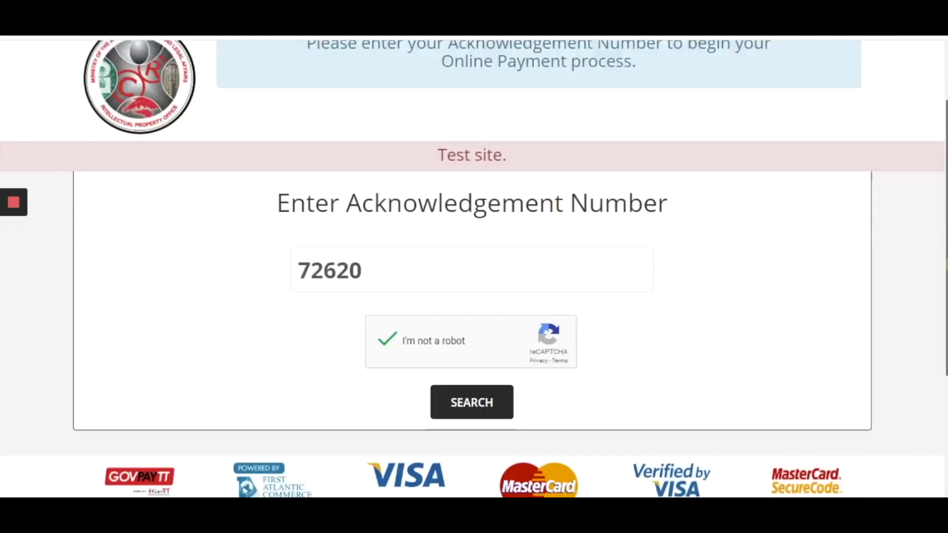
scroll("down", 3)
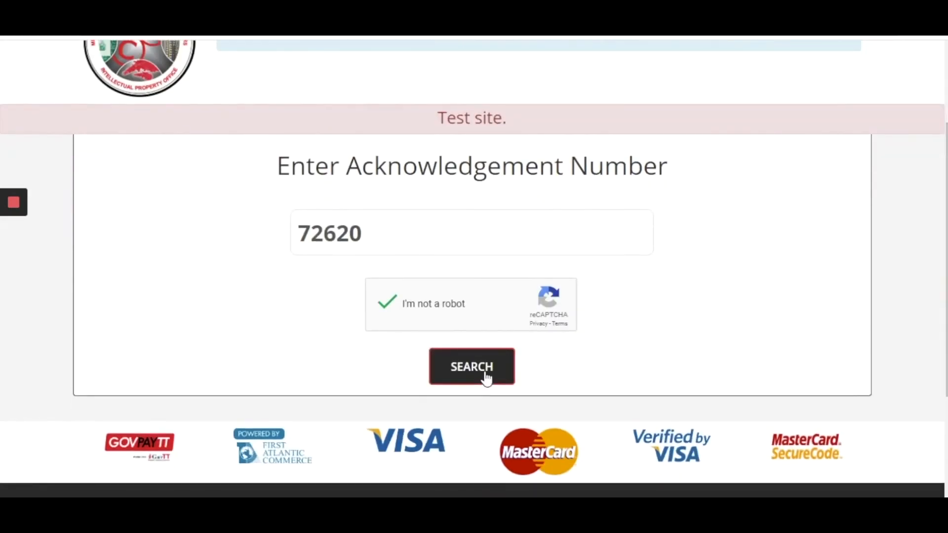
Search acknowledgement 72620, showing TT$300.00 Outstanding, and start paying it with GovPayTT.
left_click(471, 366)
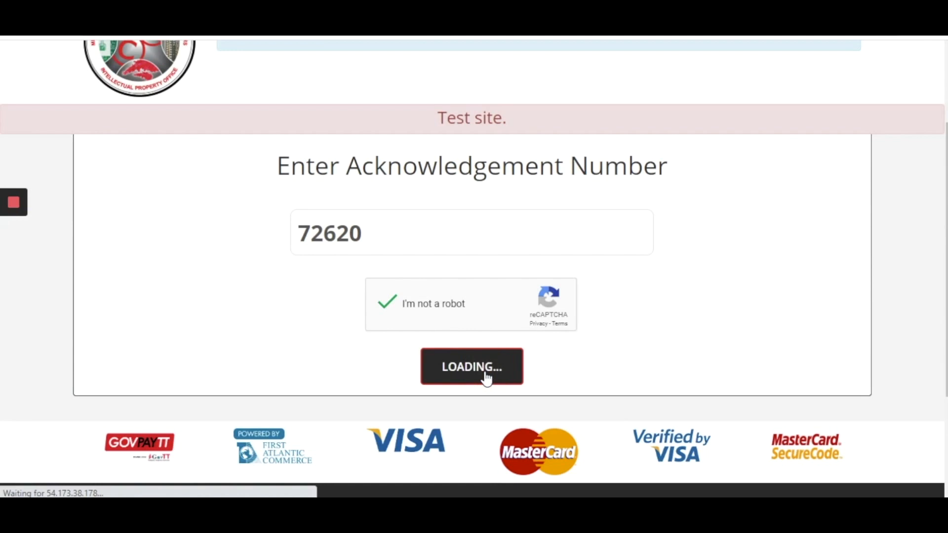
left_click(472, 367)
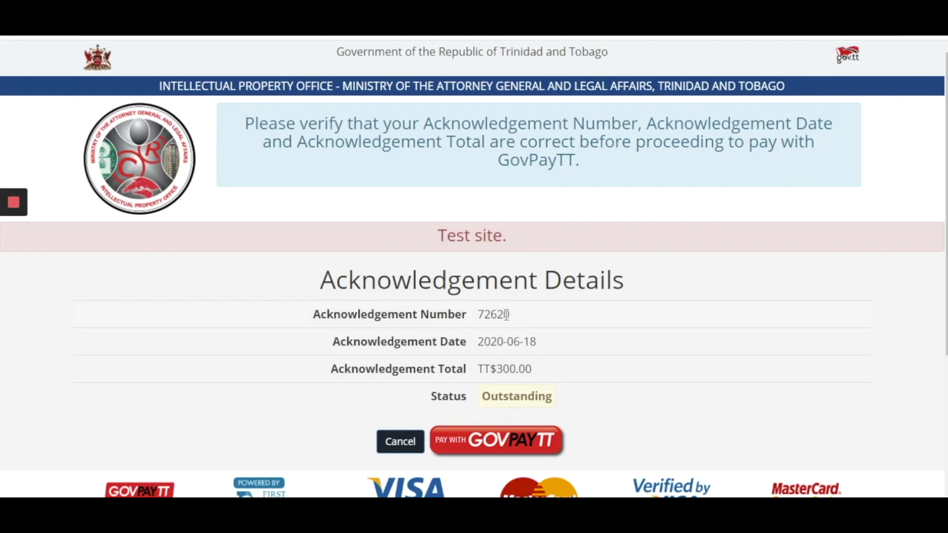
mouse_move(549, 347)
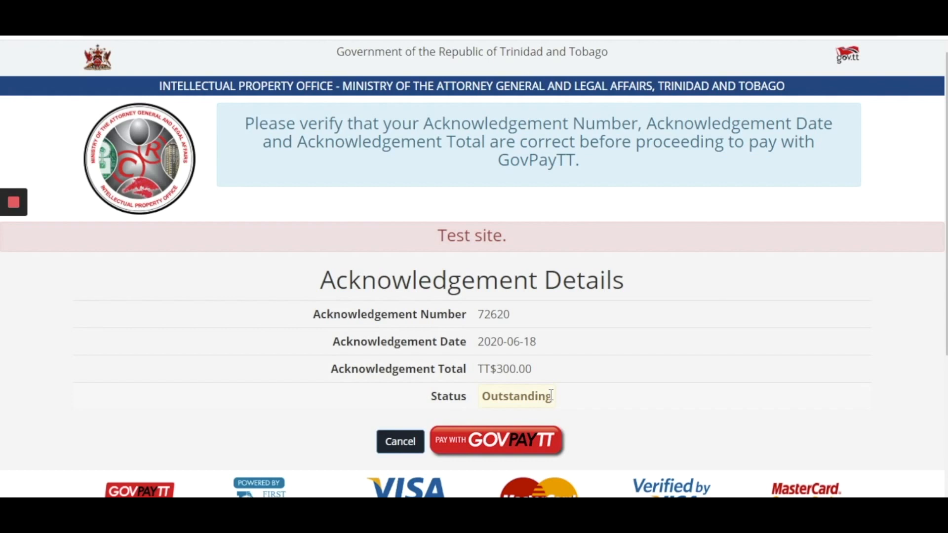
scroll("down", 3)
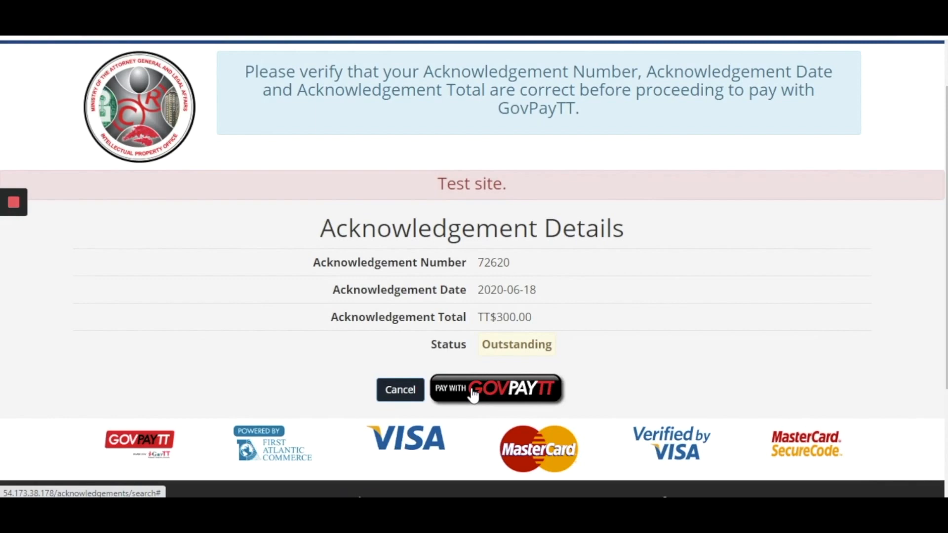
left_click(497, 389)
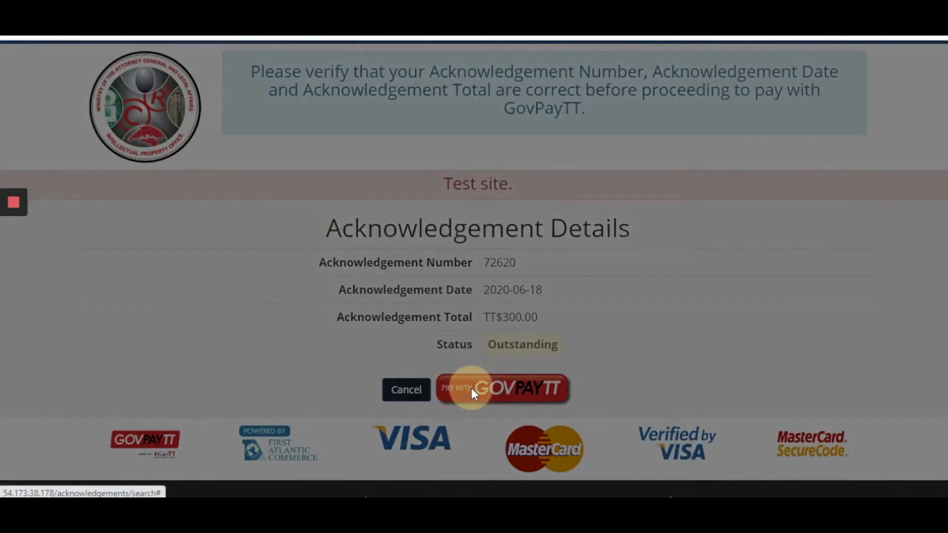
Accept the Terms of Use for the TT$305.19 total including the TT$5.19 convenience fee.
left_click(501, 389)
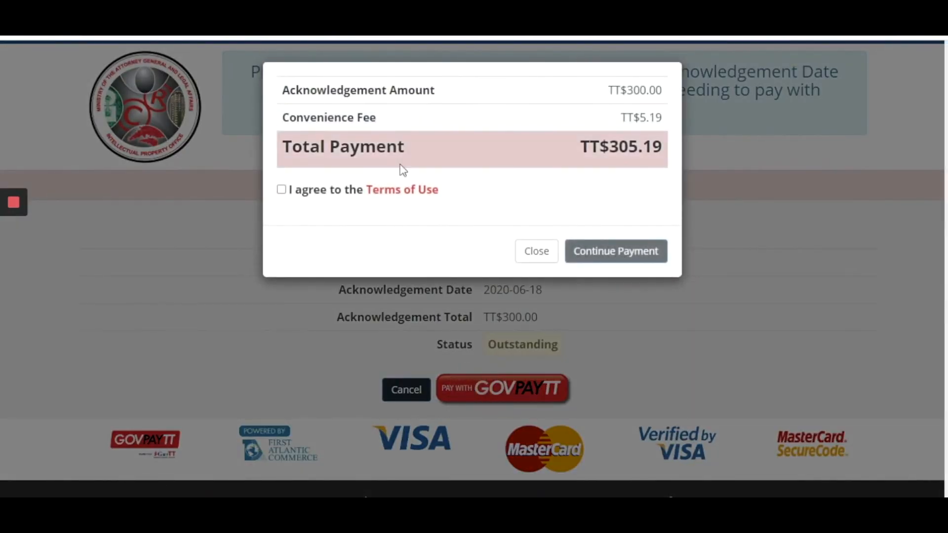
mouse_move(495, 126)
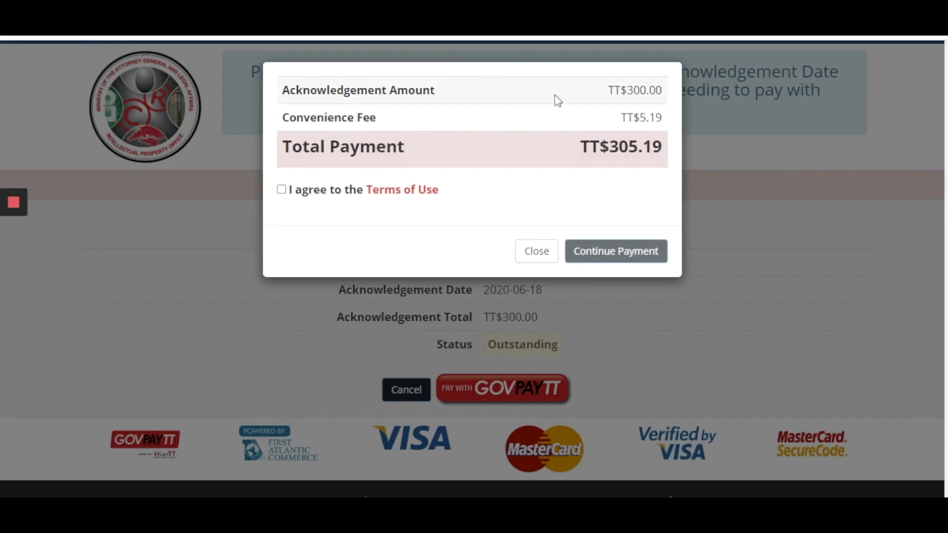
mouse_move(456, 120)
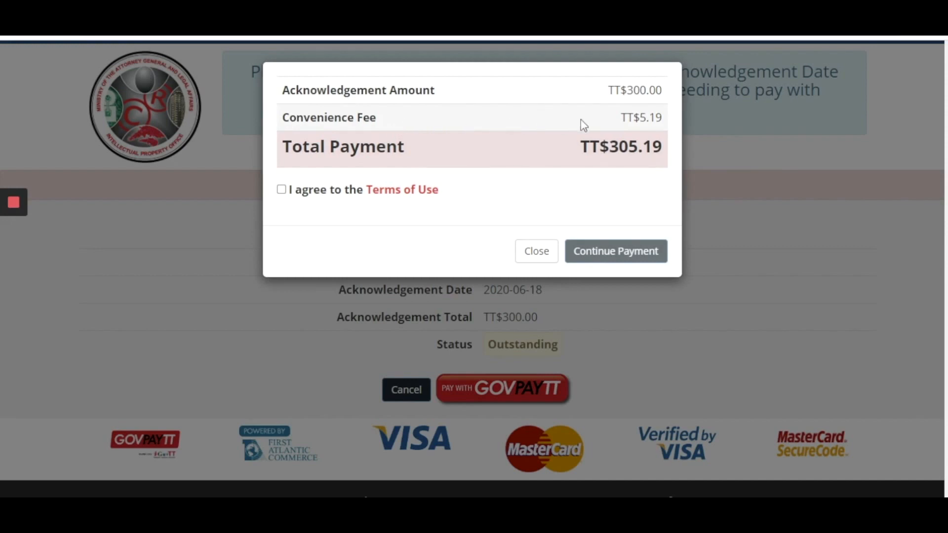
mouse_move(644, 119)
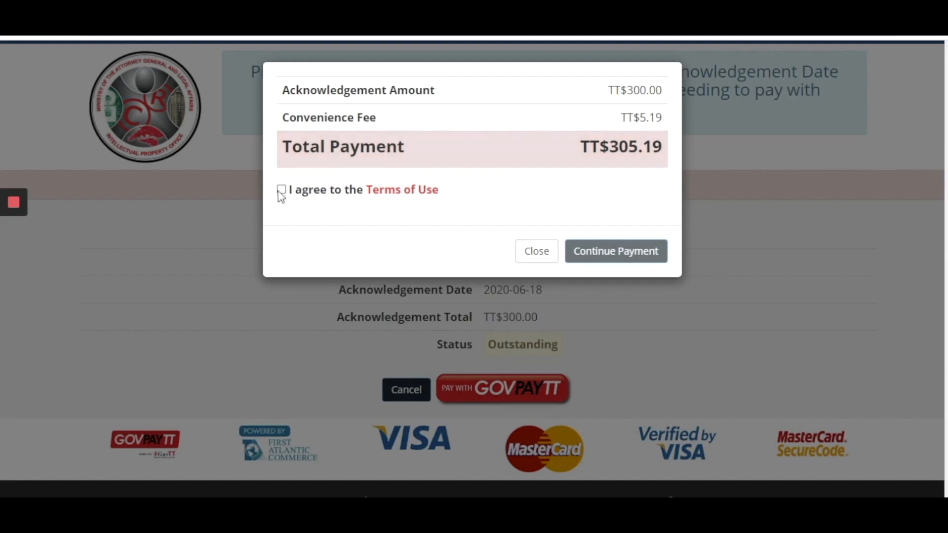
left_click(281, 189)
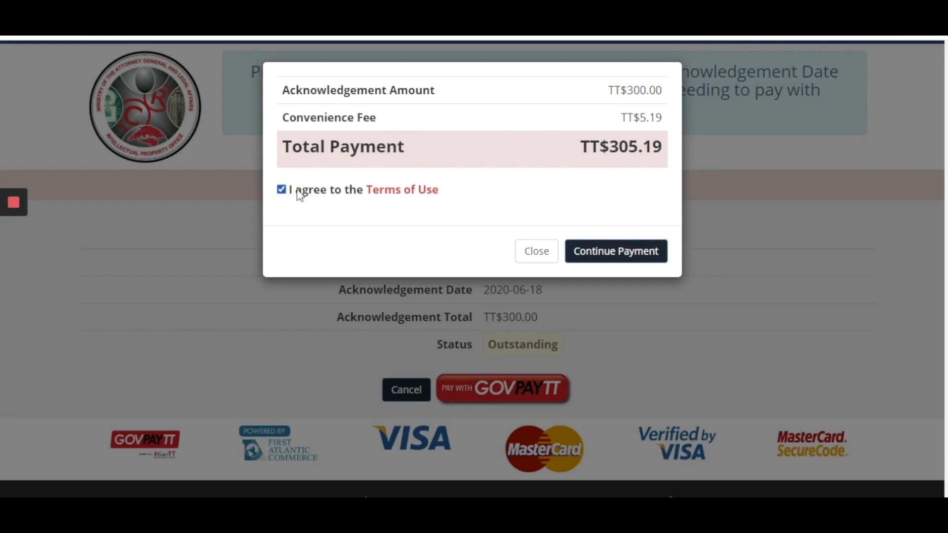
mouse_move(401, 189)
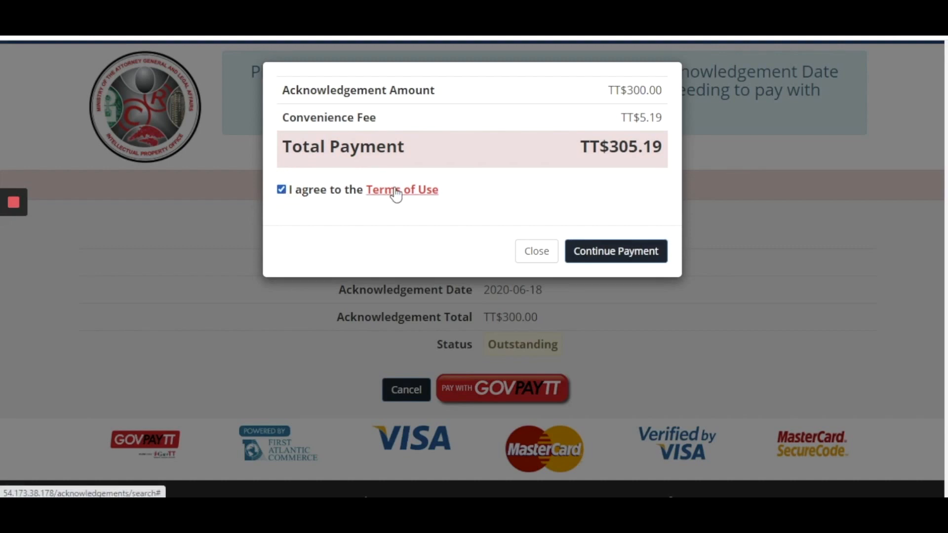
Read the Terms of Use down to the convenience fee rule and refund policy.
left_click(401, 189)
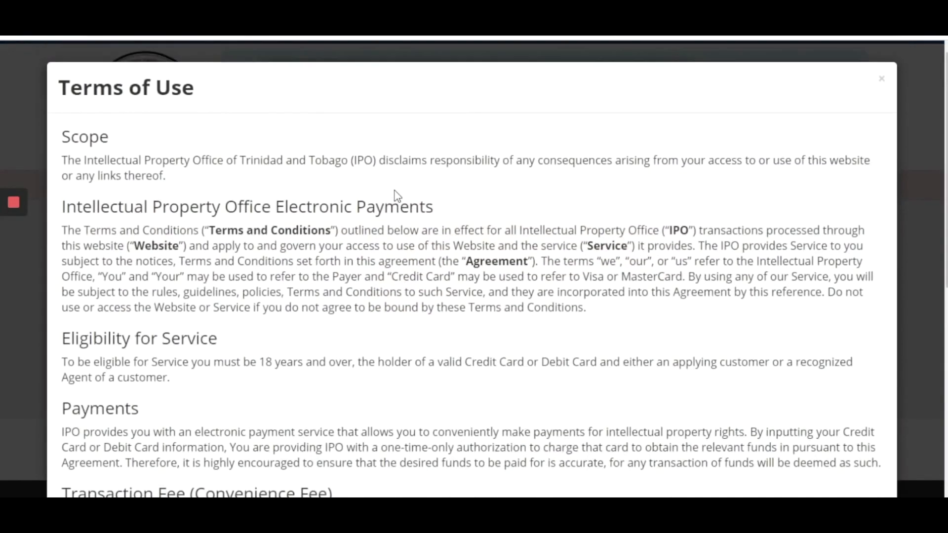
mouse_move(882, 79)
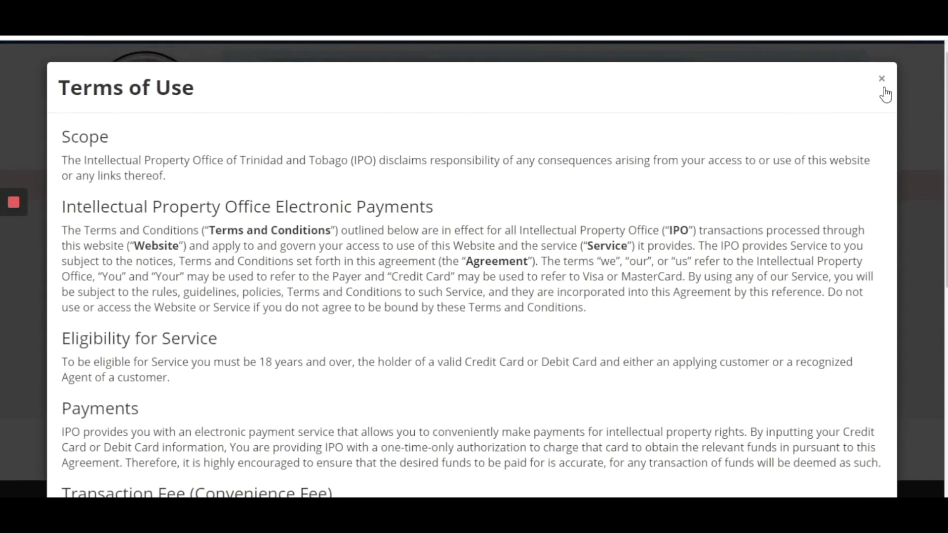
scroll("down", 3)
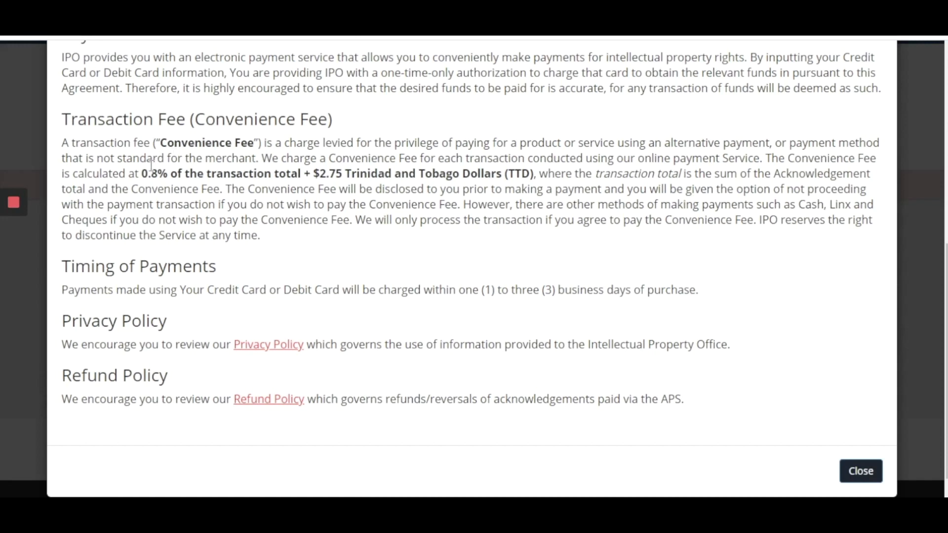
mouse_move(149, 166)
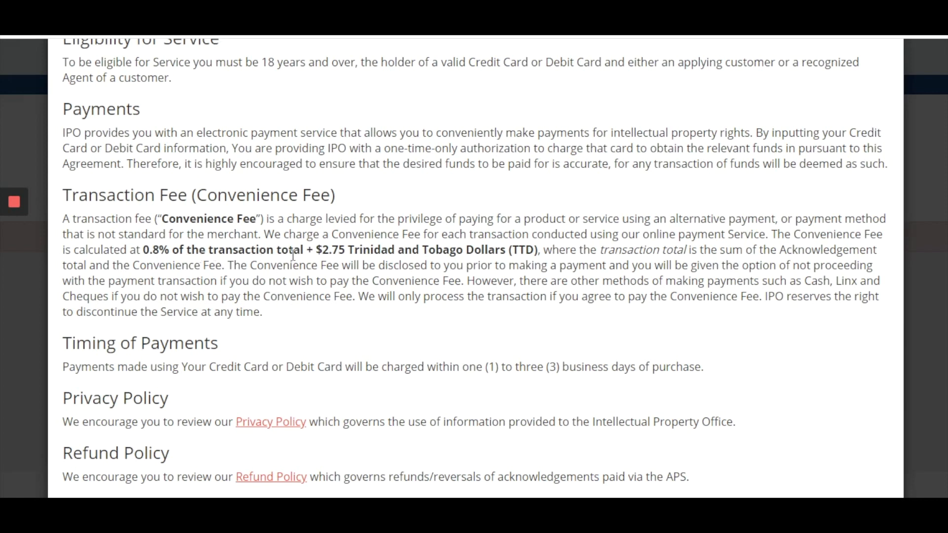
mouse_move(350, 255)
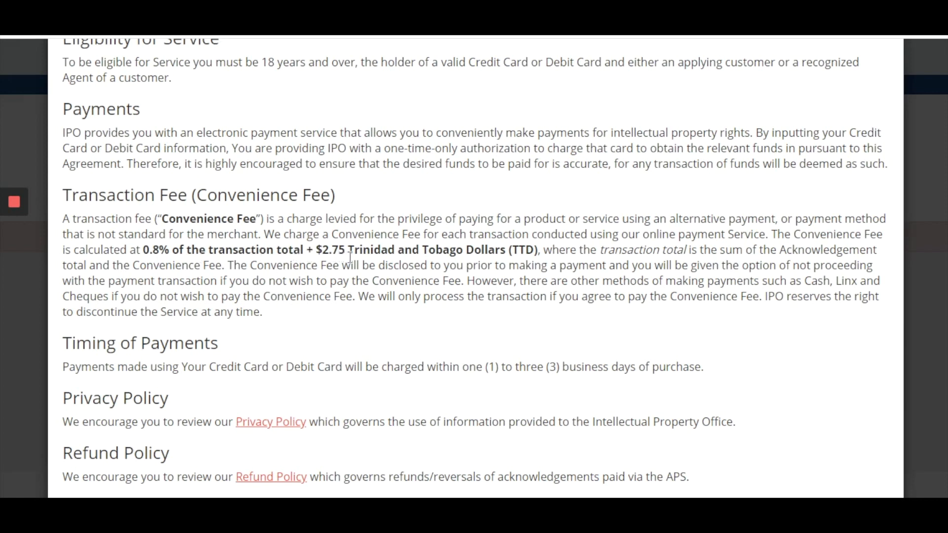
mouse_move(450, 256)
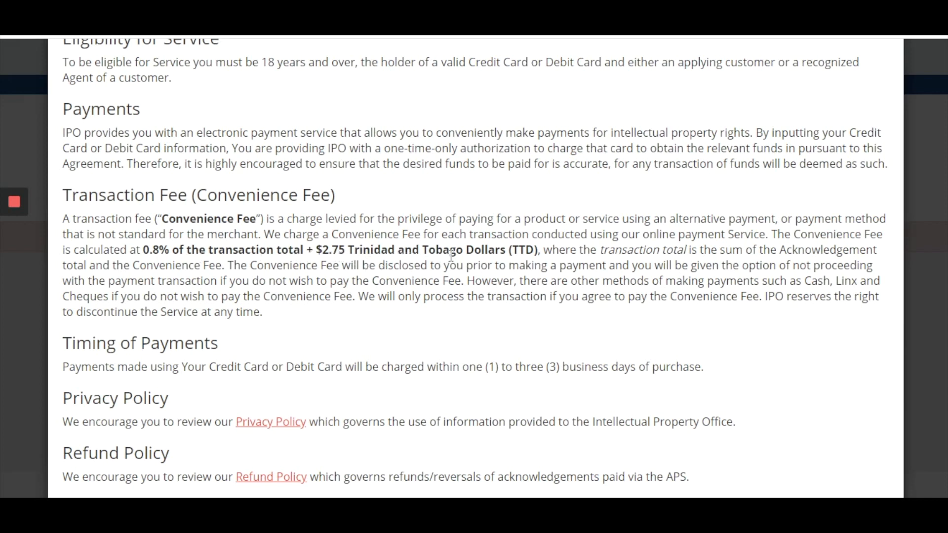
mouse_move(692, 261)
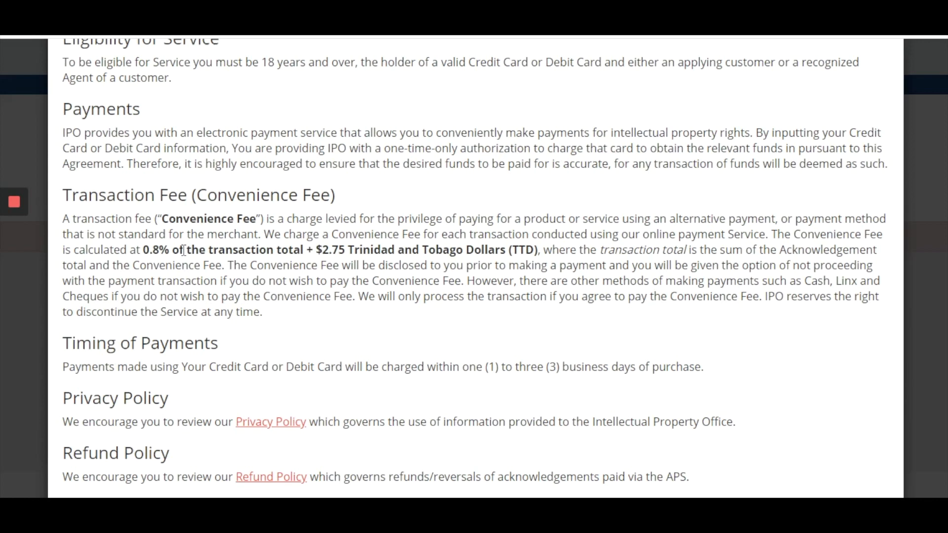
scroll("down", 3)
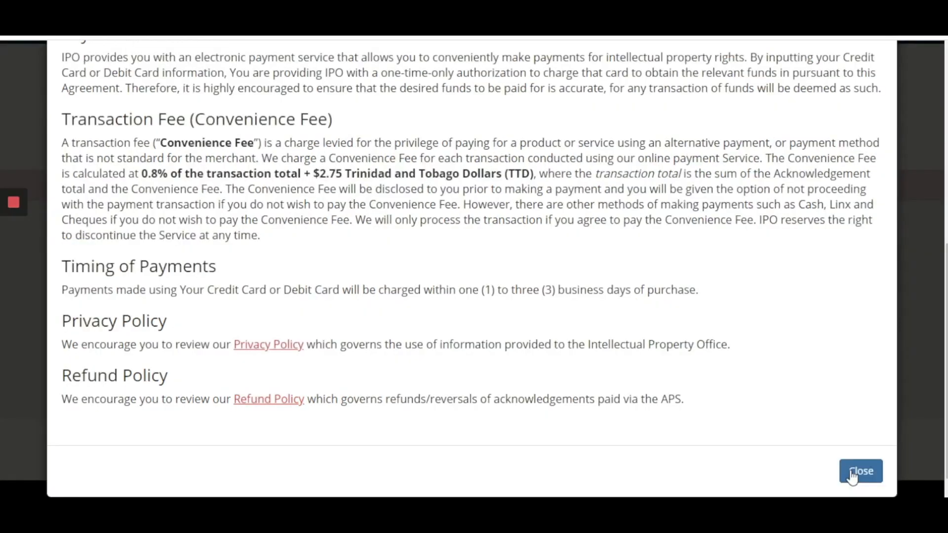
Dismiss the terms and proceed to the GovPayTT payment details page for TT$305.19.
left_click(859, 471)
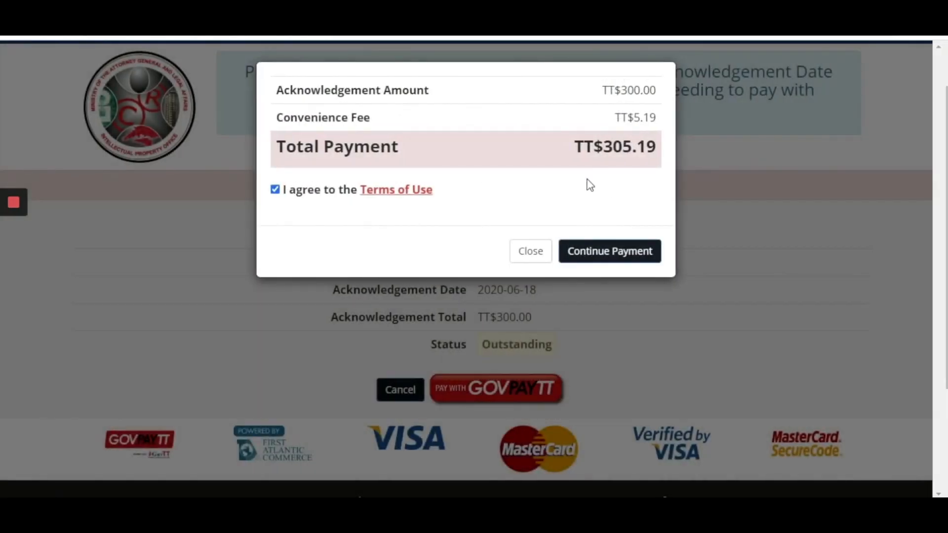
mouse_move(609, 251)
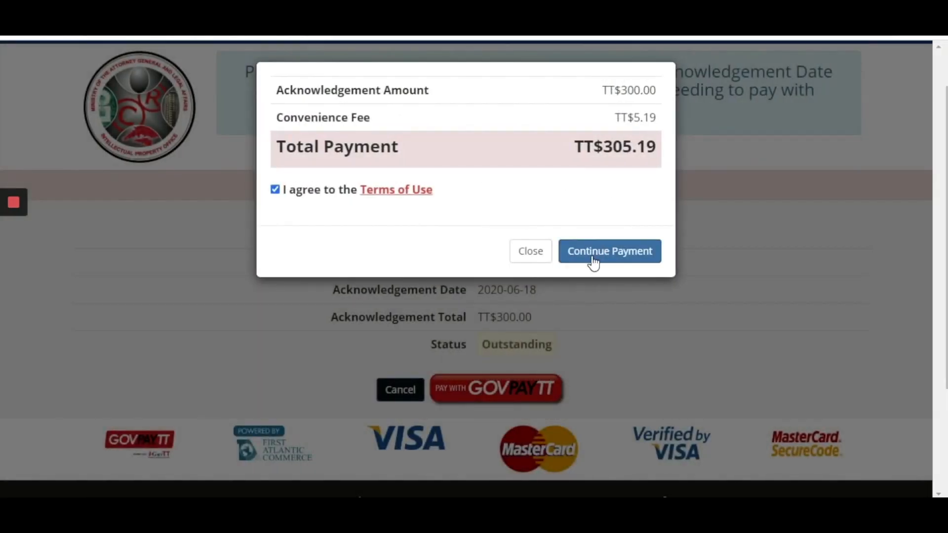
left_click(609, 251)
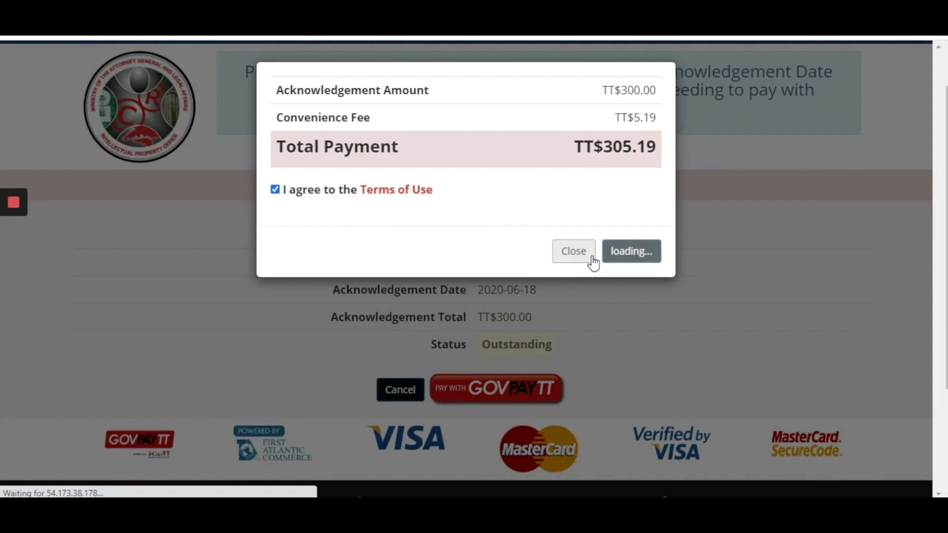
left_click(630, 251)
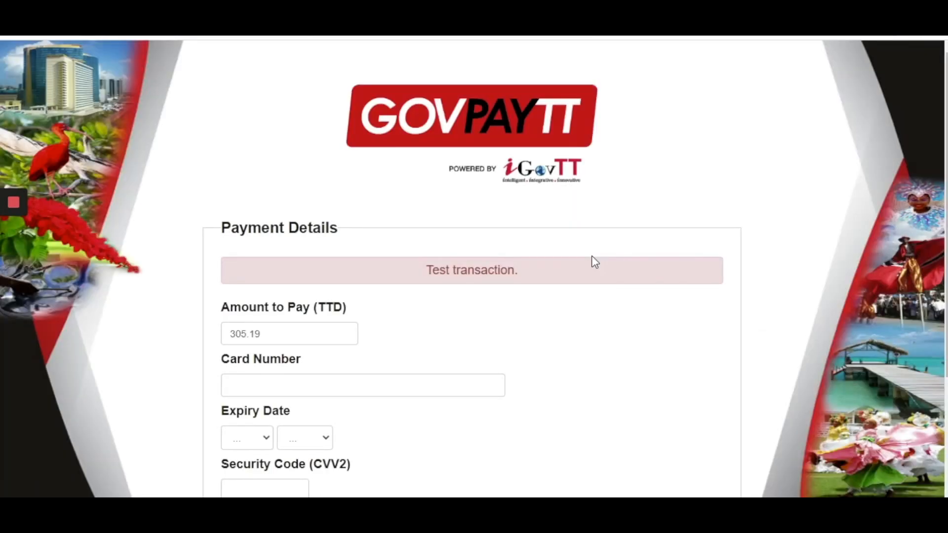
scroll("down", 3)
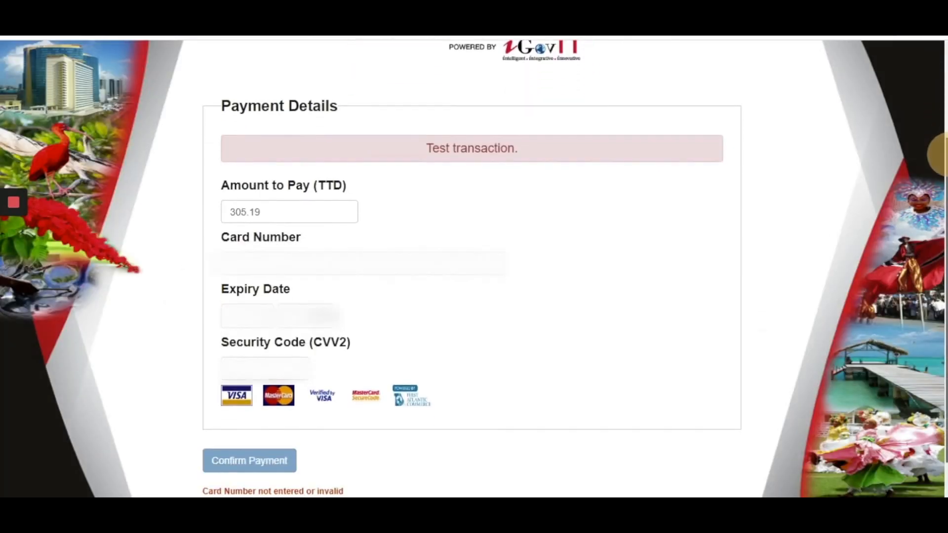
mouse_move(556, 168)
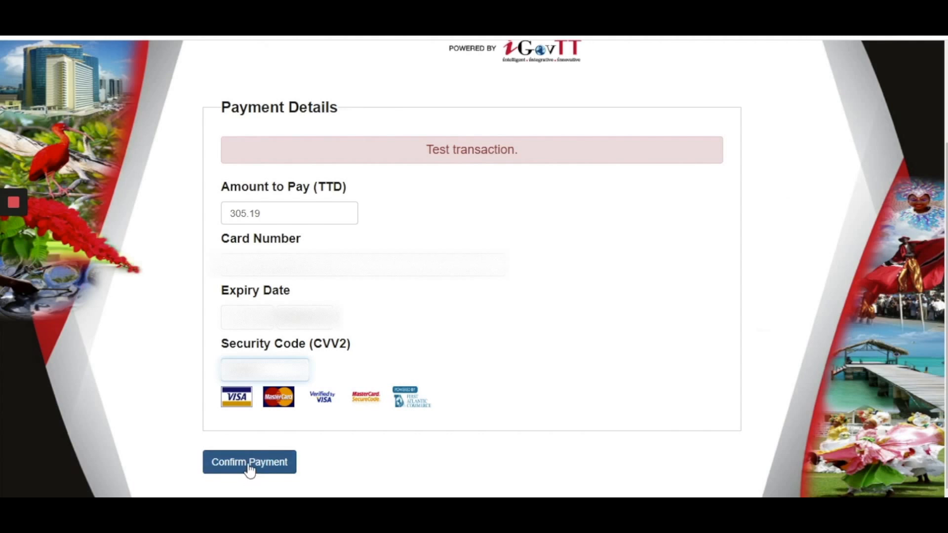
left_click(249, 462)
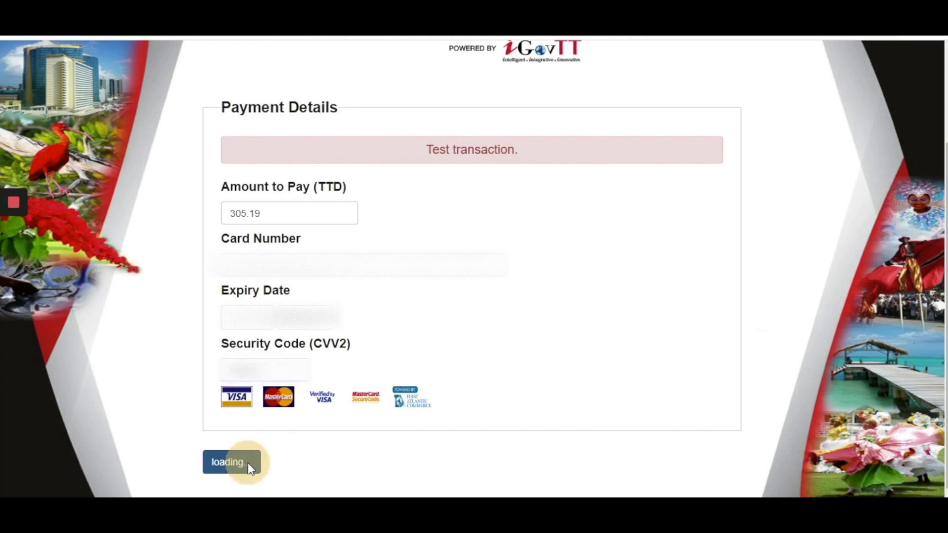
left_click(231, 461)
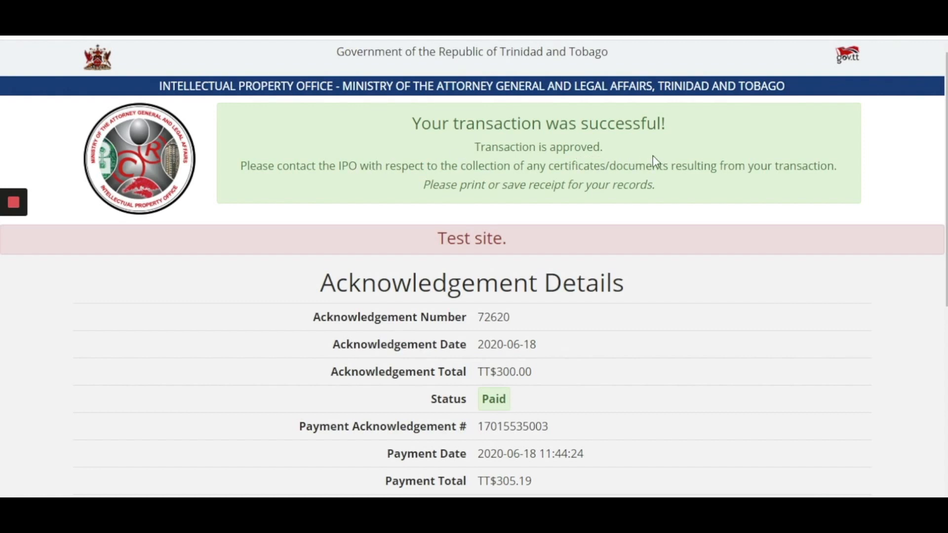
mouse_move(794, 170)
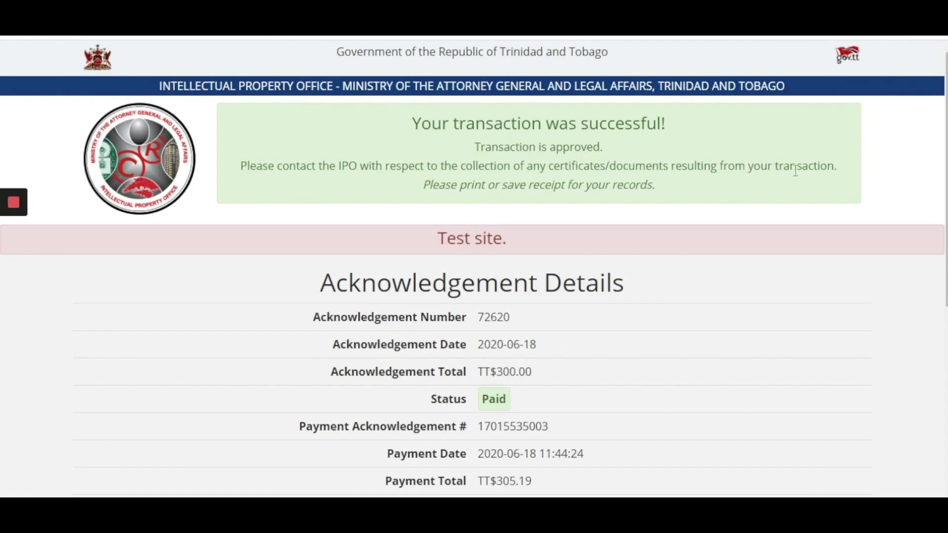
scroll("down", 3)
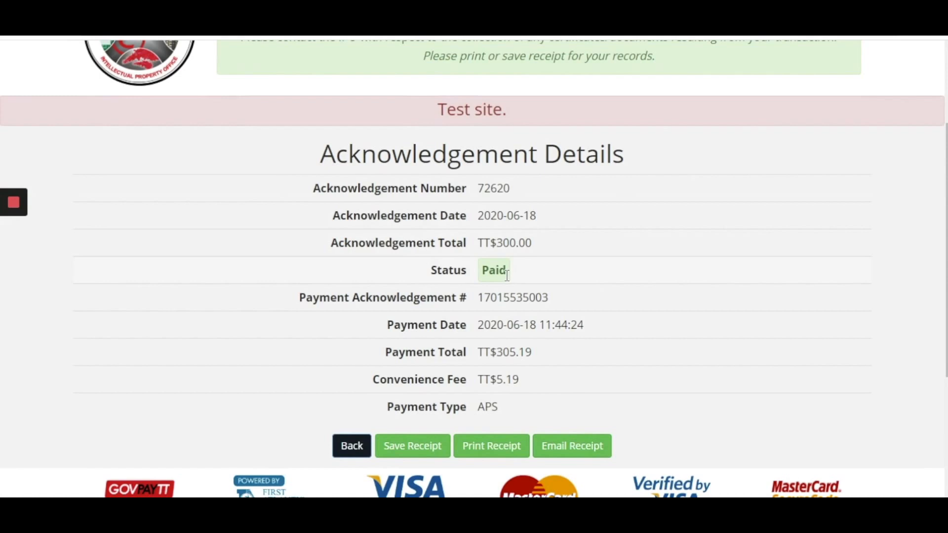
mouse_move(479, 302)
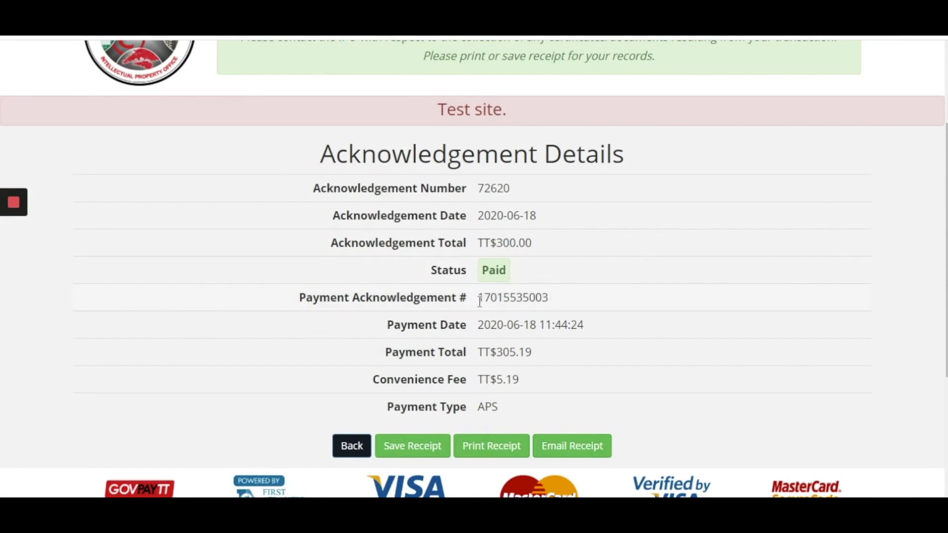
double_click(512, 297)
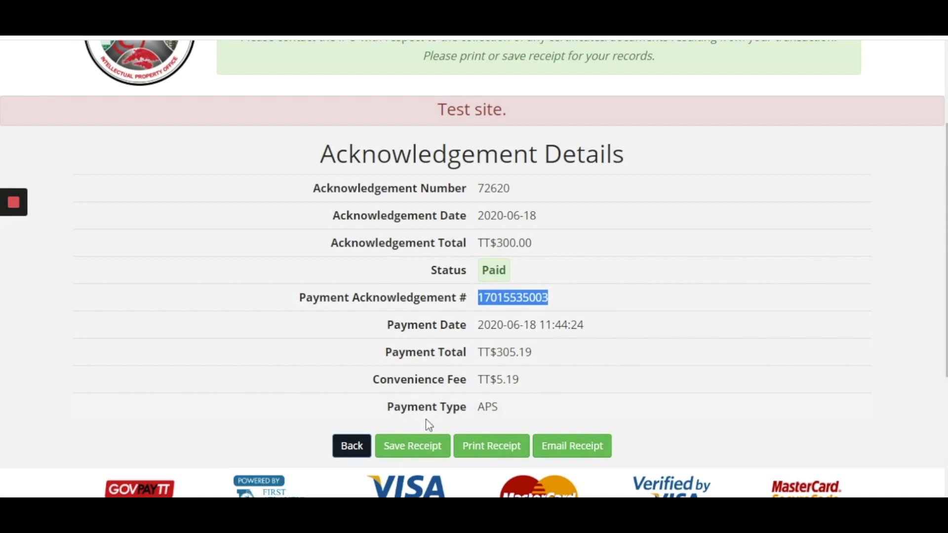
mouse_move(500, 417)
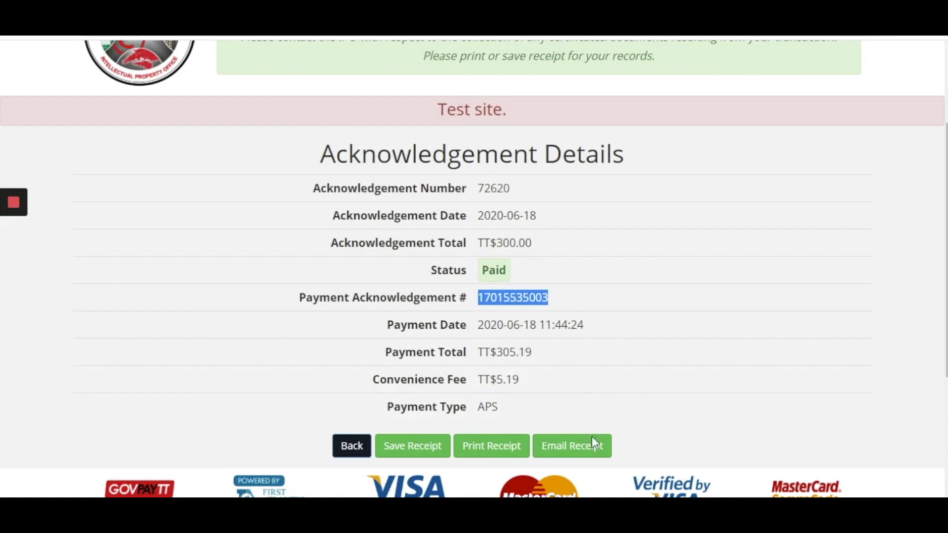
mouse_move(412, 445)
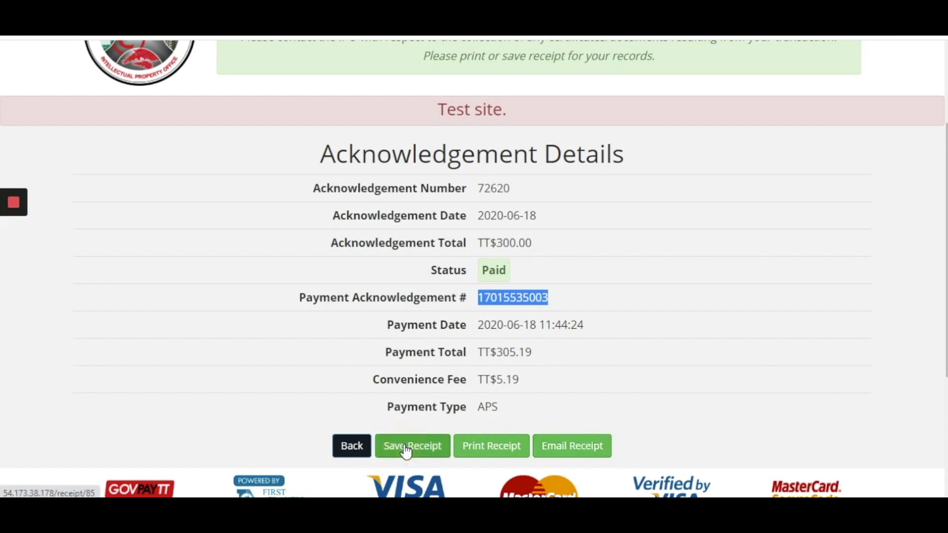
Download the payment receipt as a PDF.
left_click(412, 446)
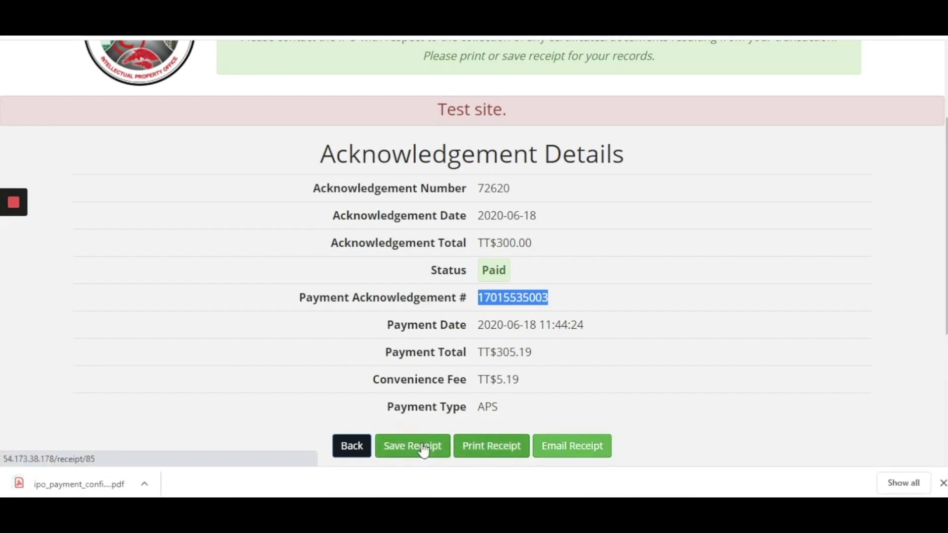
left_click(412, 445)
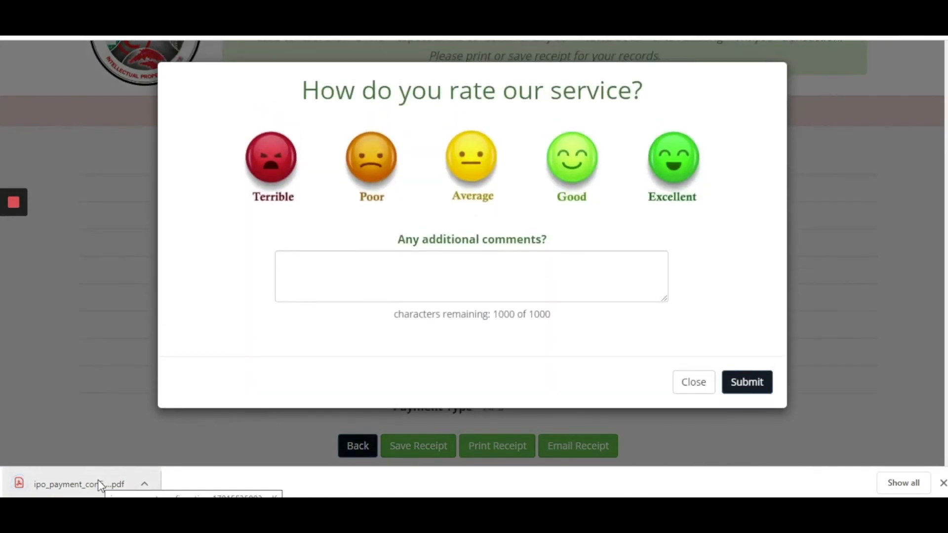
Choose the Excellent service rating and submit it.
left_click(672, 164)
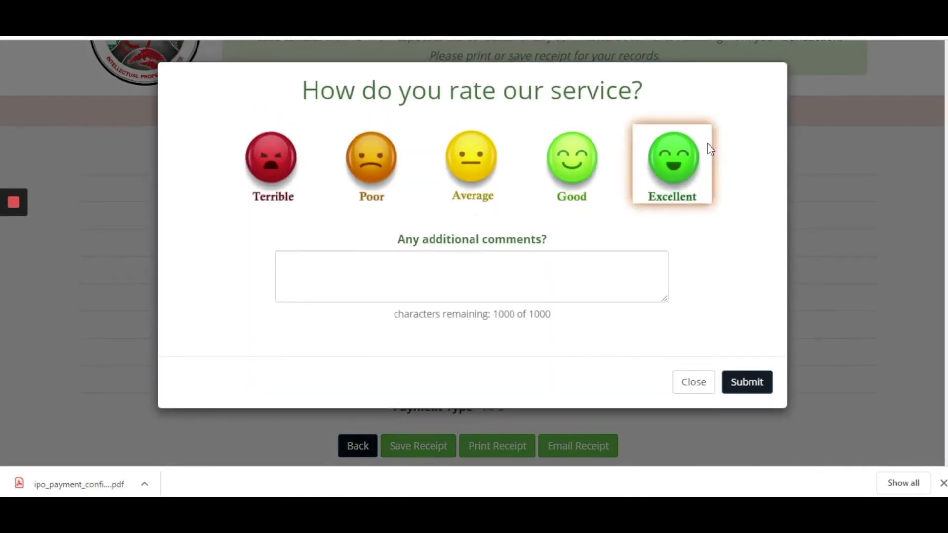
mouse_move(681, 171)
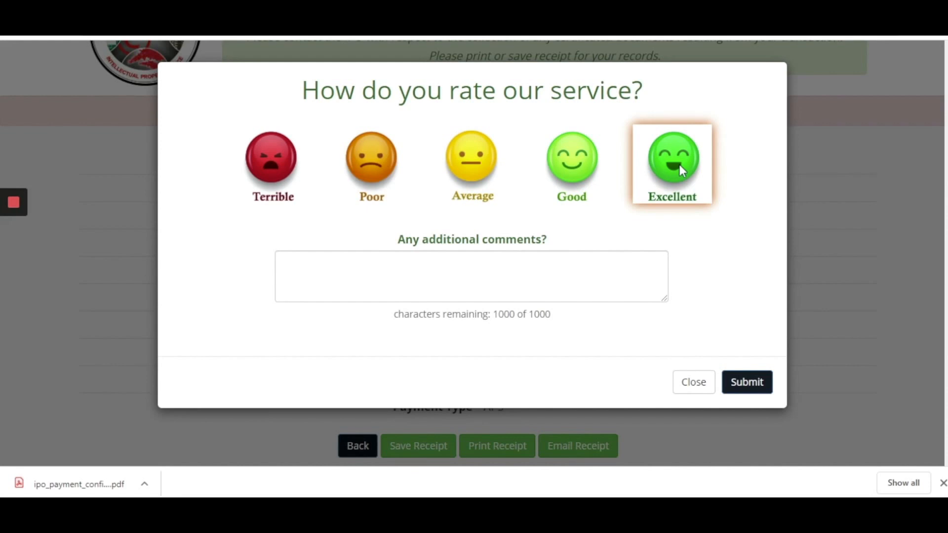
left_click(471, 164)
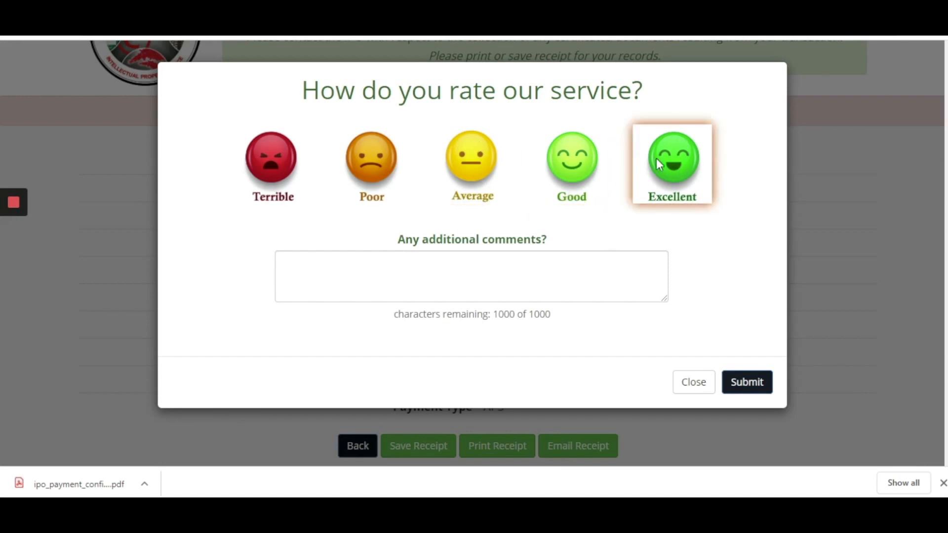
left_click(746, 382)
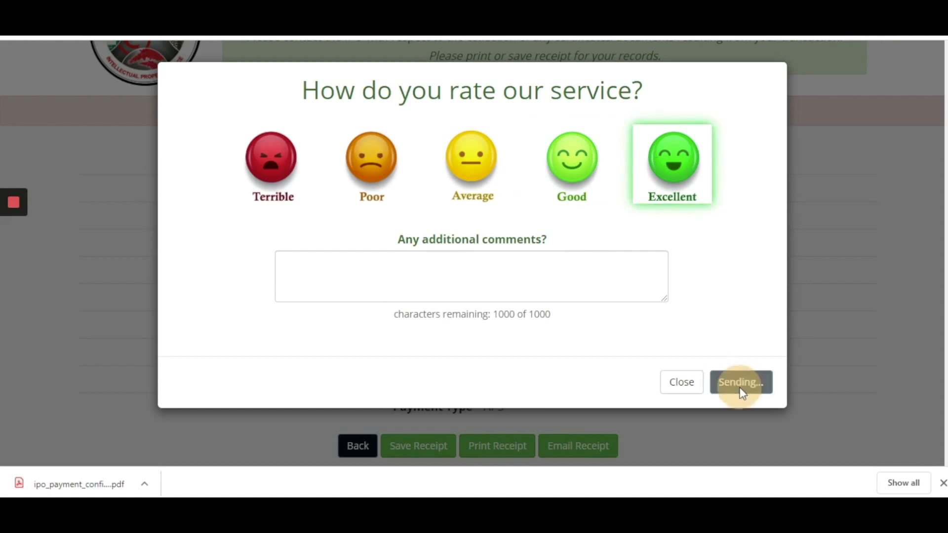
Close the feedback thank-you notice and return to the acknowledgement search page.
left_click(740, 382)
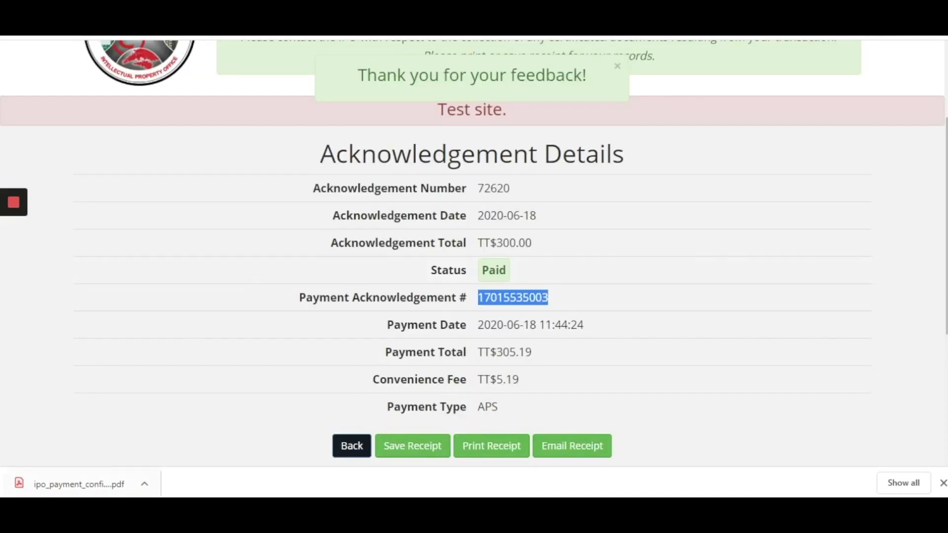
left_click(78, 484)
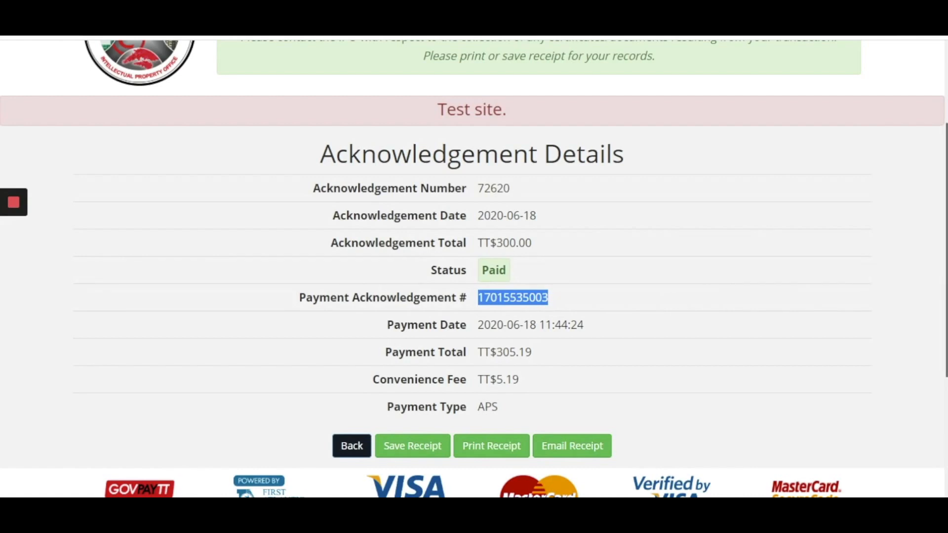
scroll("down", 3)
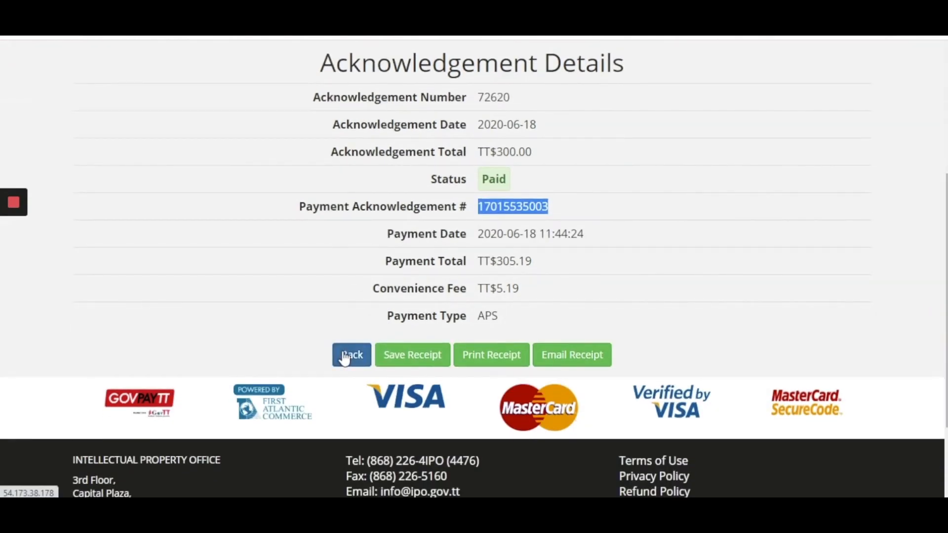
left_click(351, 355)
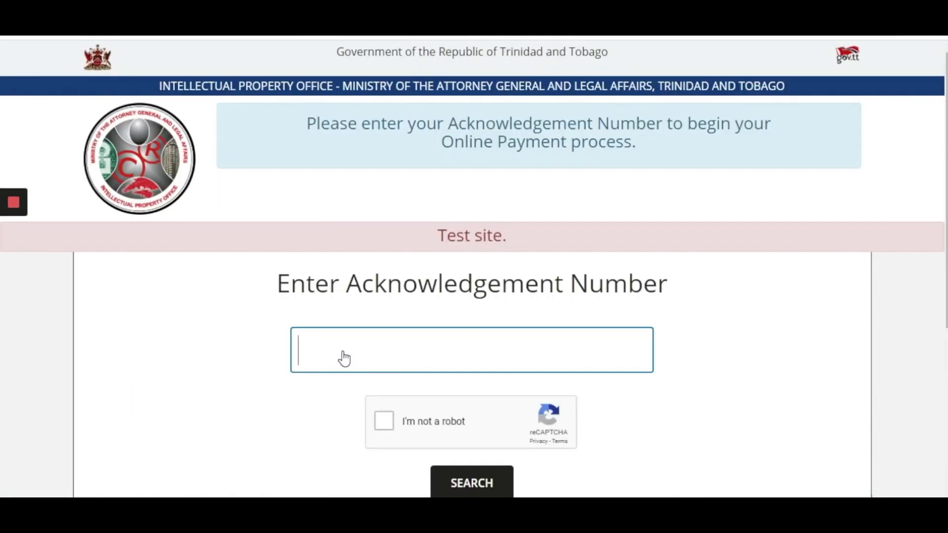